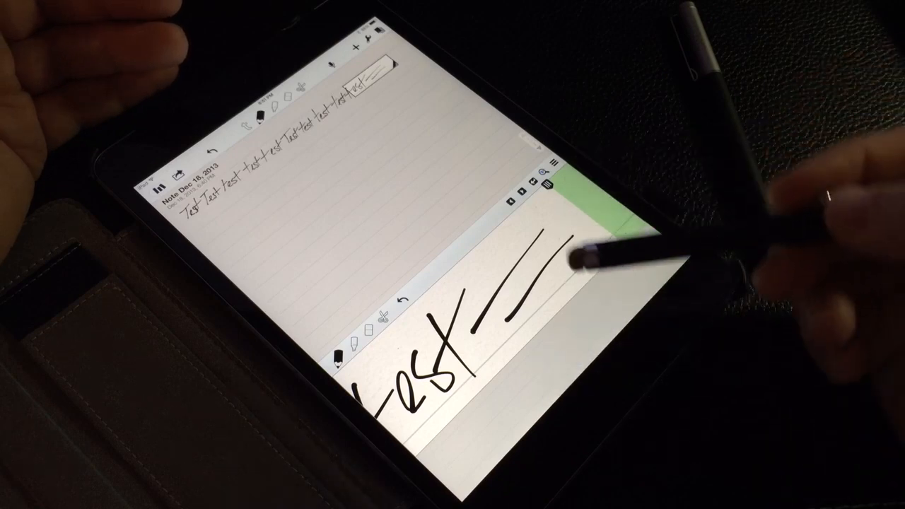
pyautogui.moveTo(565, 226)
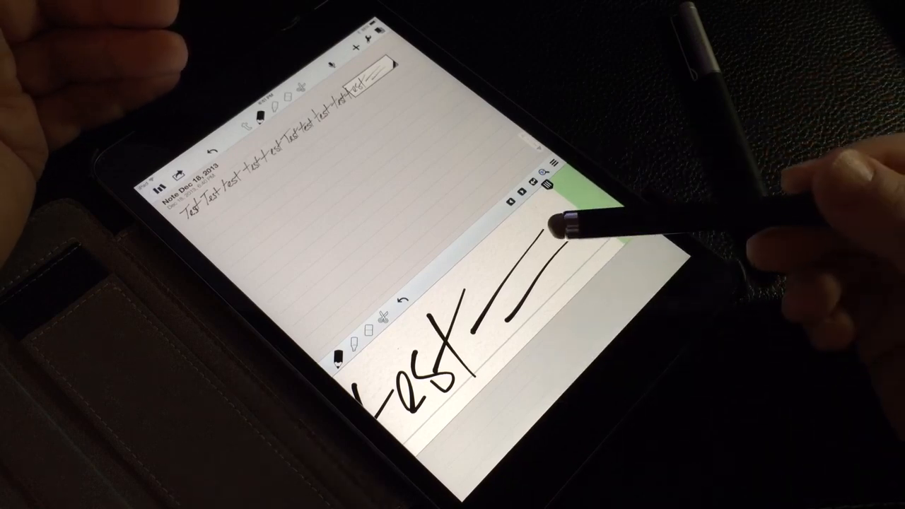